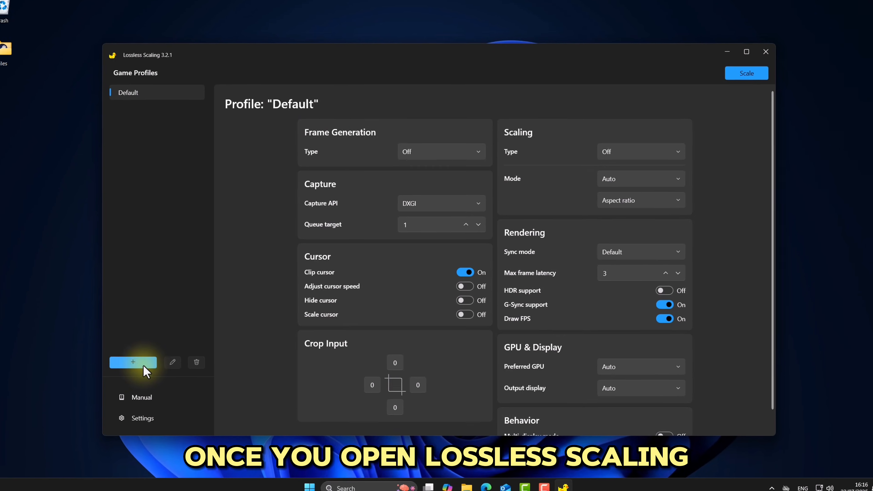
Step: Add a new game profile titled 'Gaming'
{"action": "left_click", "coordinate": [132, 362]}
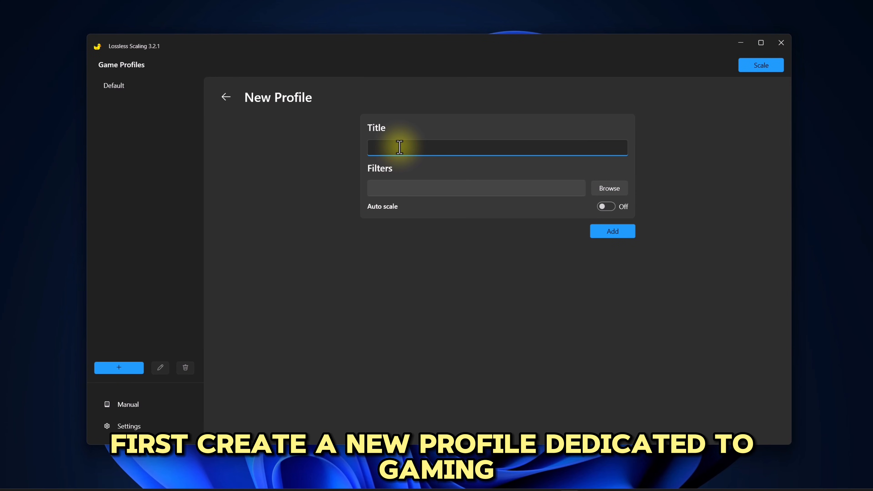
{"action": "type", "text": "Gaming"}
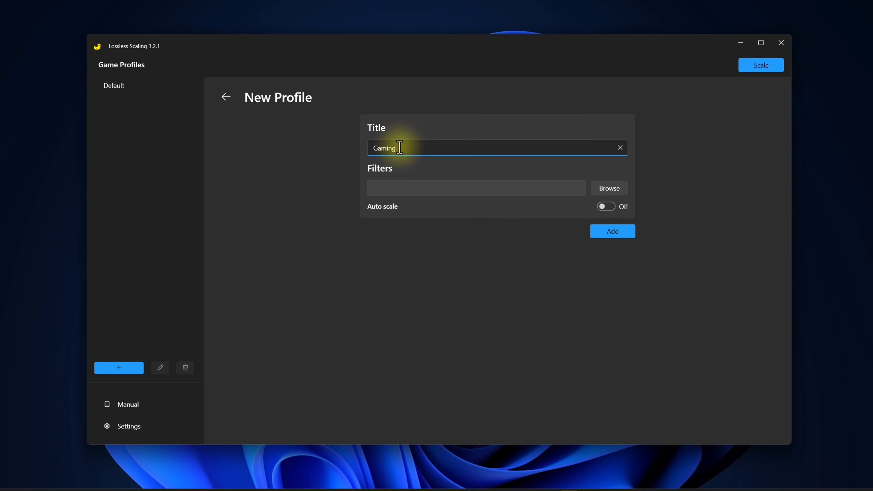
{"action": "left_click", "coordinate": [612, 231]}
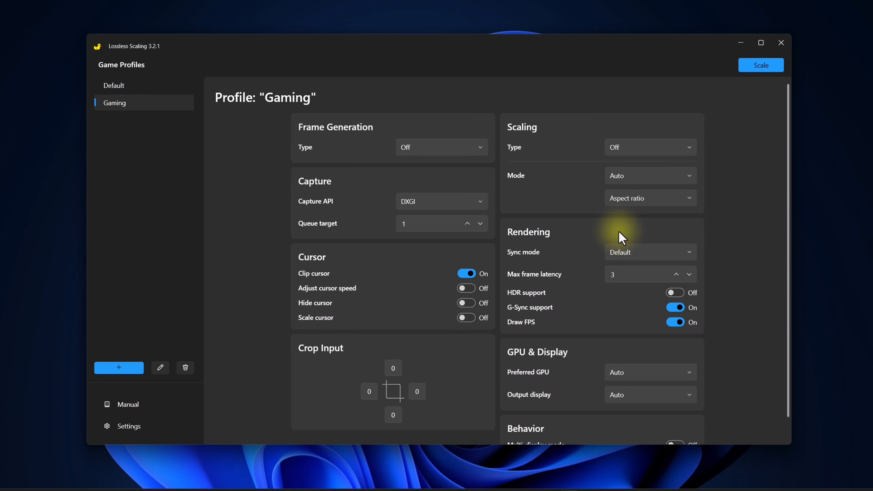
Step: Set frame generation to LSFG 3.1, Fixed mode, multiplier 2, with flow scale near maximum
{"action": "left_click", "coordinate": [440, 147]}
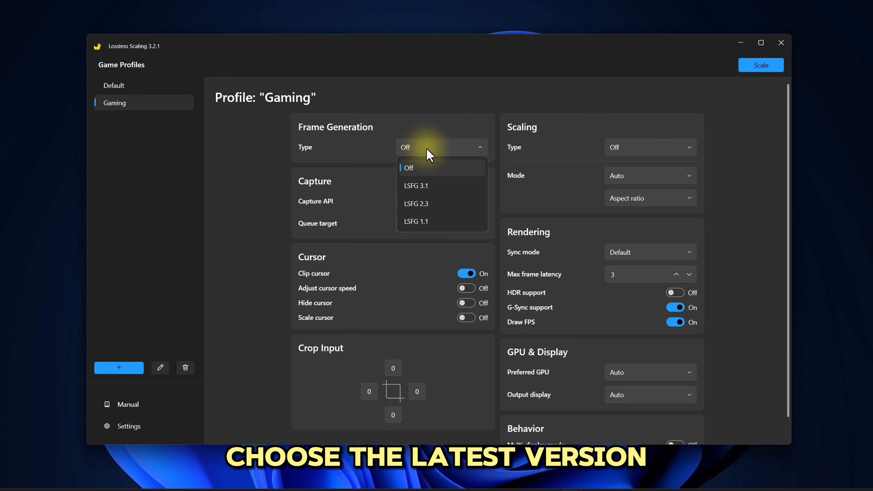
{"action": "left_click", "coordinate": [415, 186]}
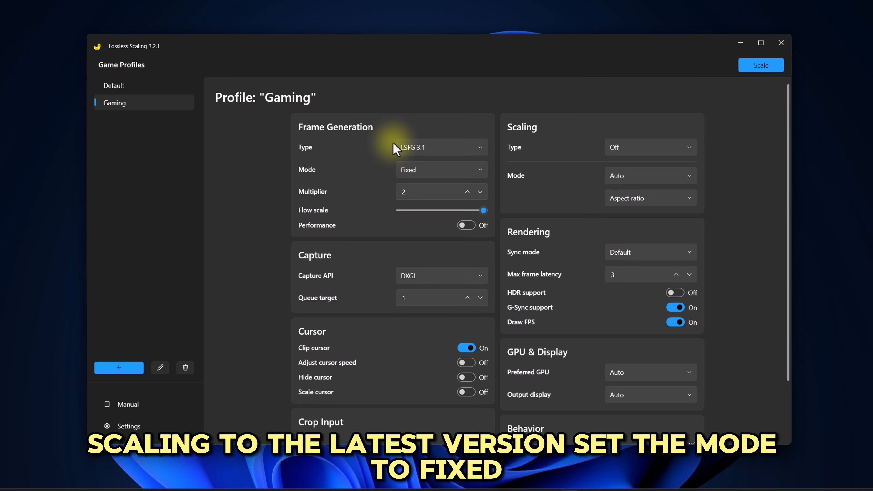
{"action": "left_click", "coordinate": [441, 169]}
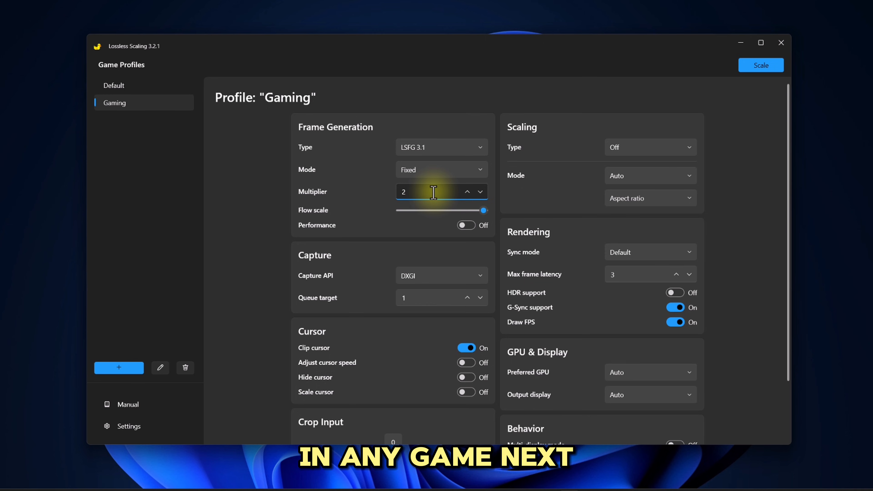
{"action": "left_click_drag", "start_coordinate": [484, 210], "coordinate": [473, 210]}
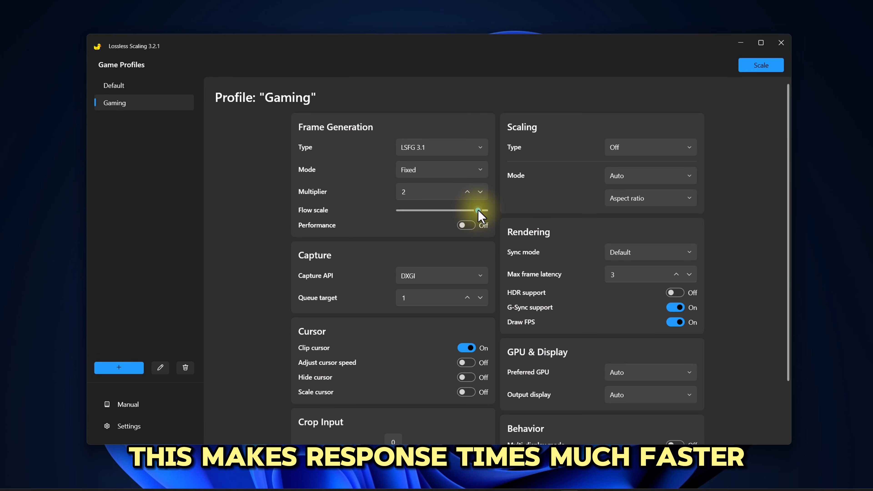
{"action": "mouse_move", "coordinate": [473, 213]}
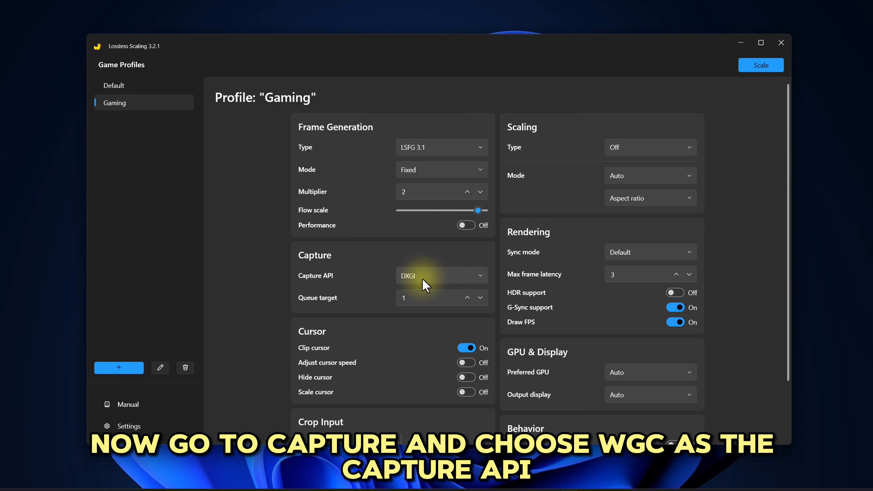
Step: Set the capture API to WGC and the scaling type to LS1
{"action": "left_click", "coordinate": [441, 275]}
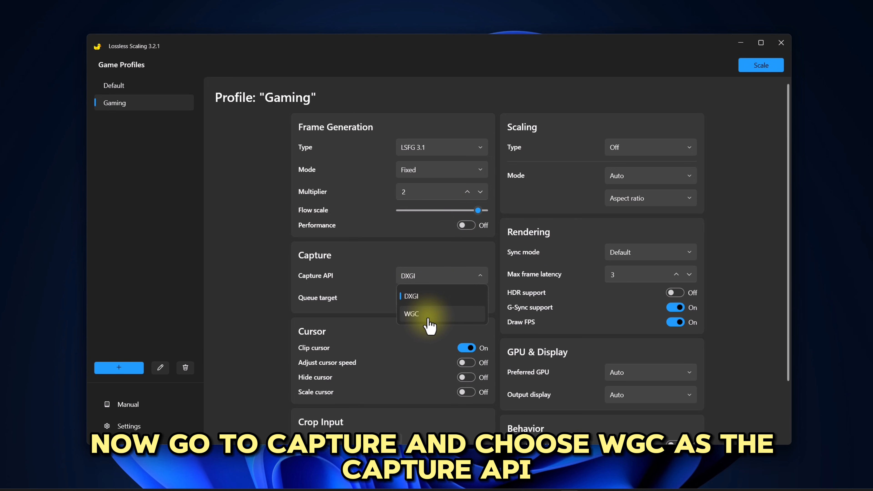
{"action": "left_click", "coordinate": [411, 313]}
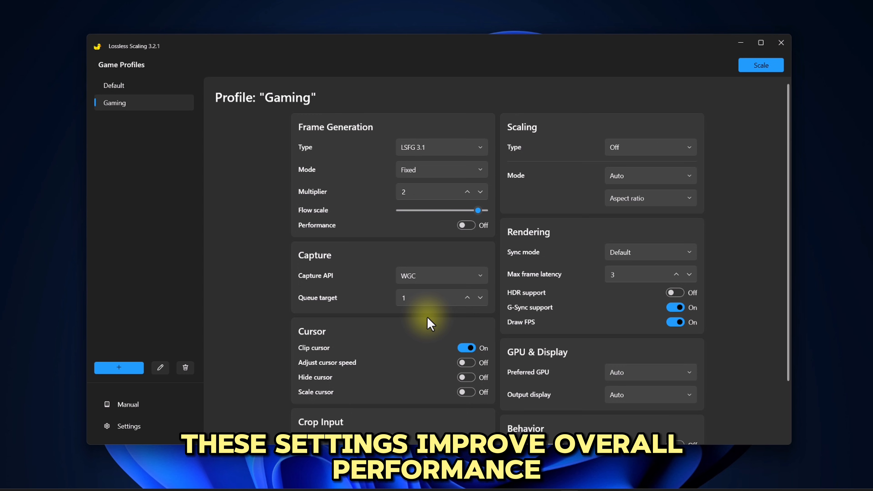
{"action": "left_click", "coordinate": [650, 147]}
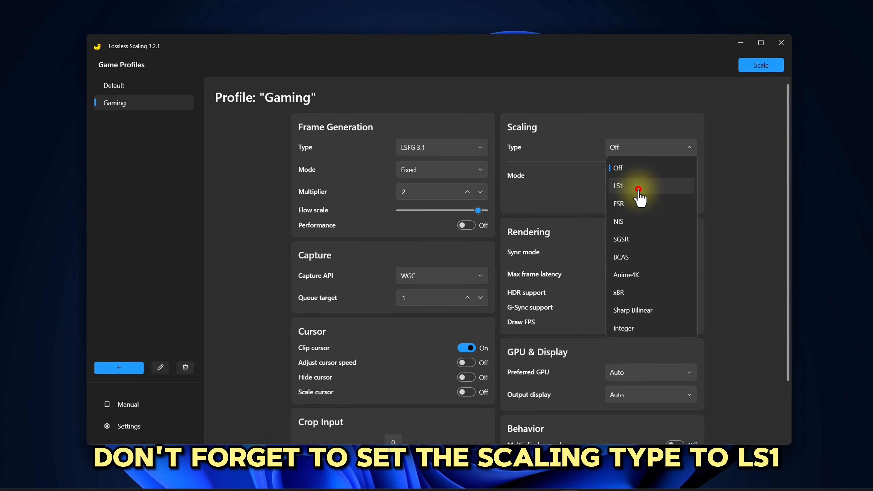
{"action": "left_click", "coordinate": [618, 185]}
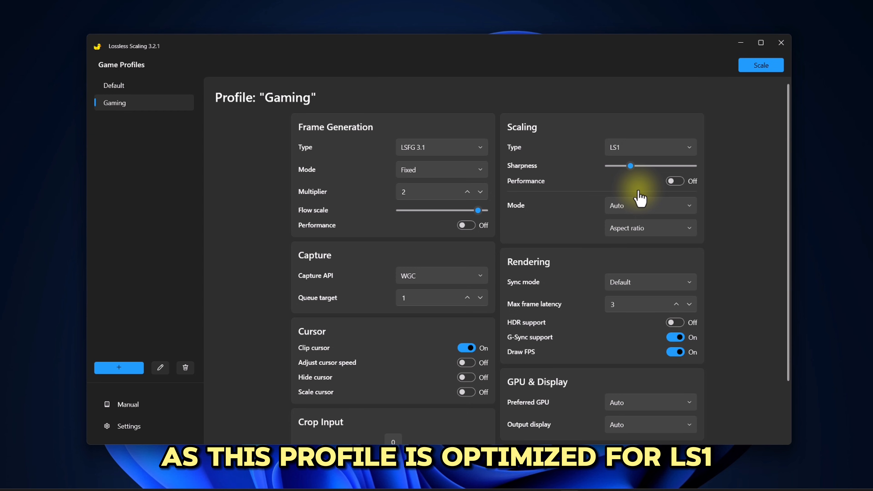
{"action": "mouse_move", "coordinate": [536, 280]}
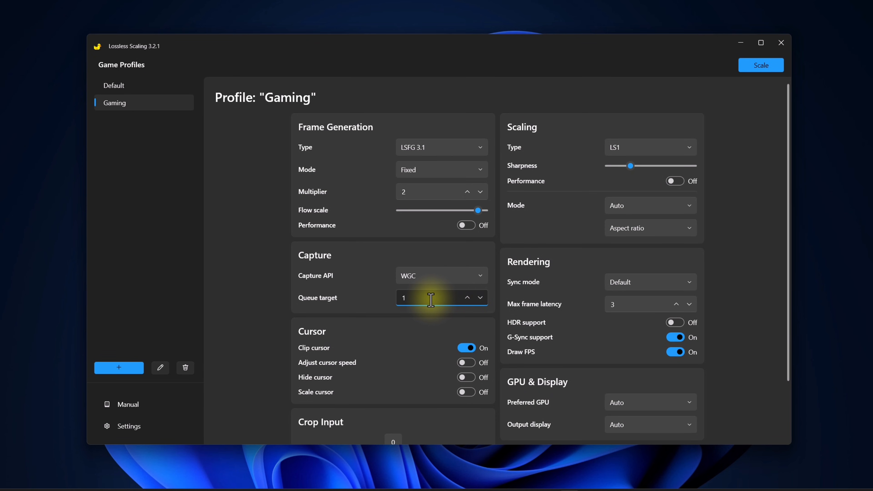
Step: Set queue target to 0, adjust LS1 sharpness and enable performance mode
{"action": "left_click", "coordinate": [478, 301]}
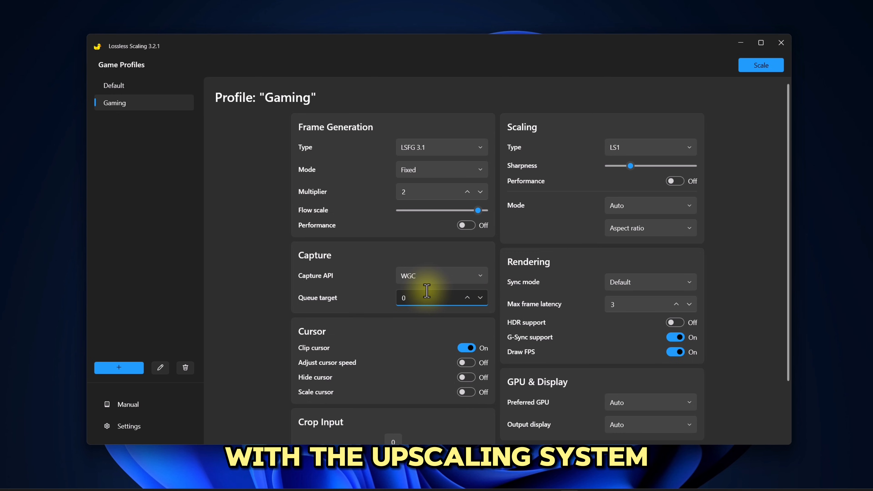
{"action": "left_click_drag", "start_coordinate": [630, 166], "coordinate": [608, 166]}
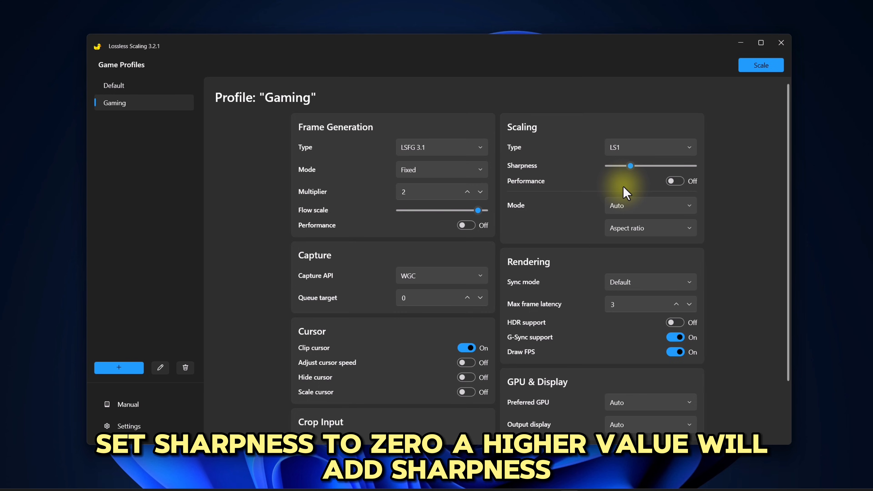
{"action": "left_click_drag", "start_coordinate": [630, 166], "coordinate": [630, 167]}
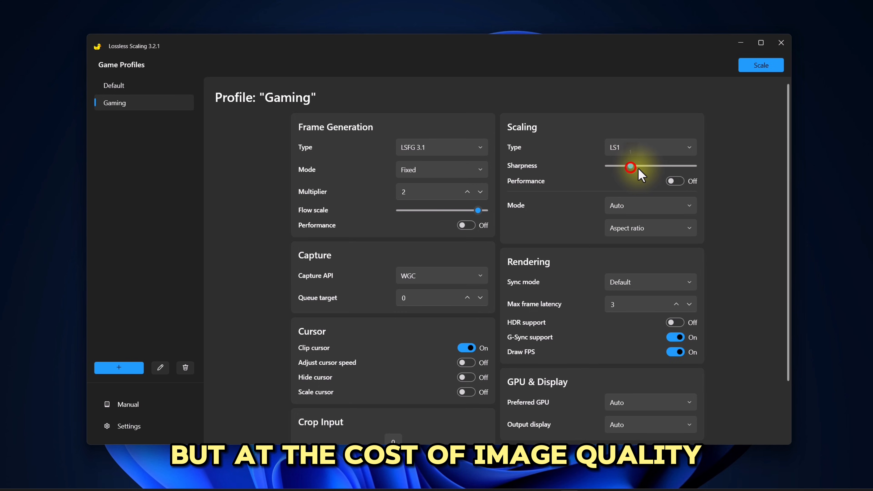
{"action": "left_click_drag", "start_coordinate": [629, 167], "coordinate": [672, 167]}
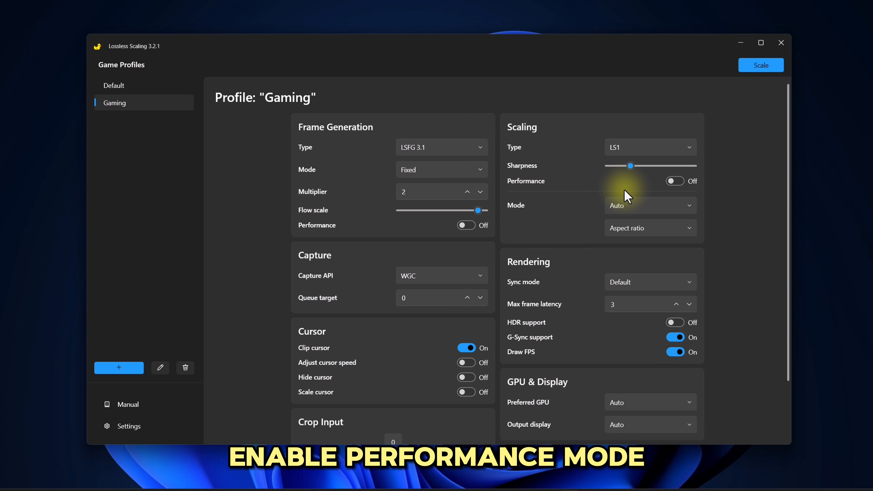
{"action": "left_click", "coordinate": [675, 181]}
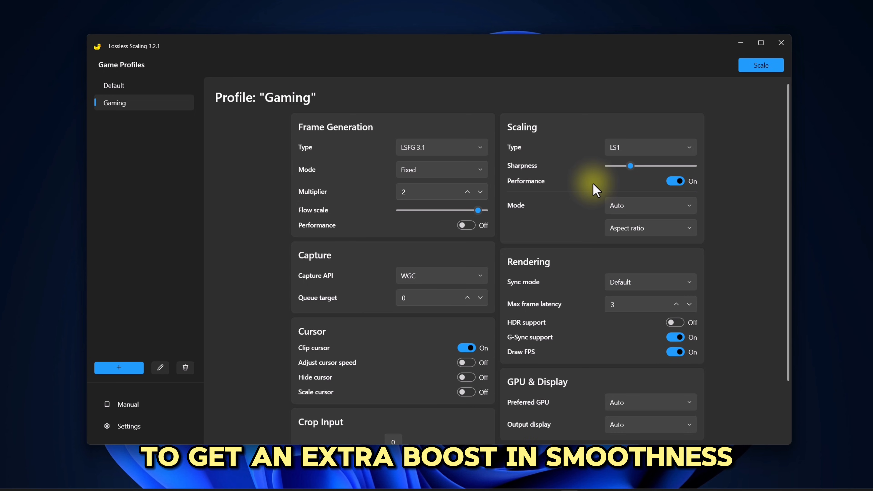
Step: Set scaling mode to Auto with Fullscreen output
{"action": "left_click", "coordinate": [650, 205]}
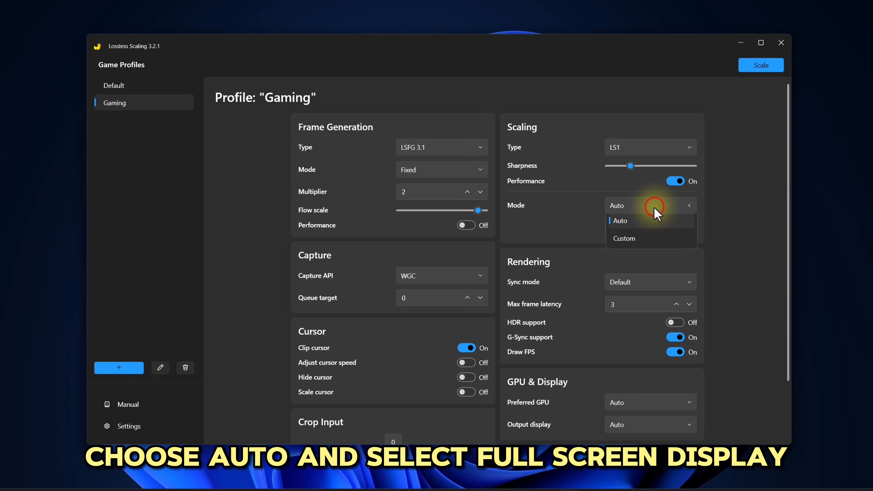
{"action": "left_click", "coordinate": [620, 220]}
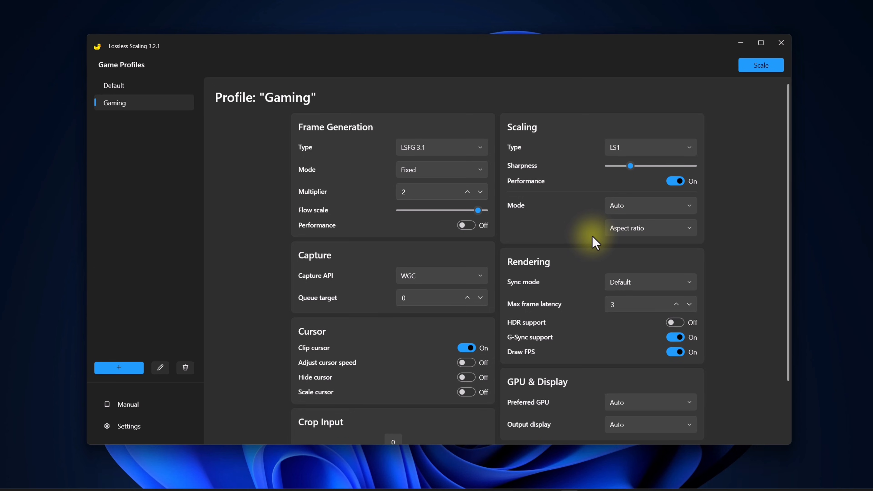
{"action": "left_click", "coordinate": [650, 228]}
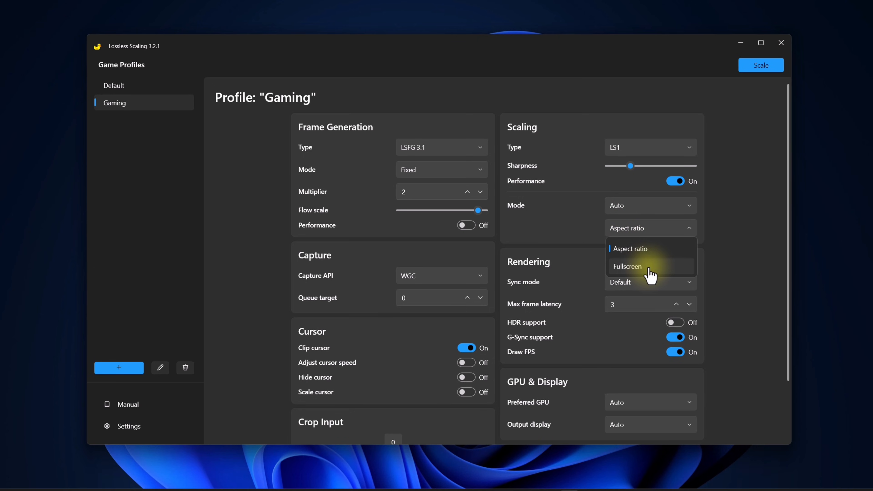
{"action": "left_click", "coordinate": [628, 266]}
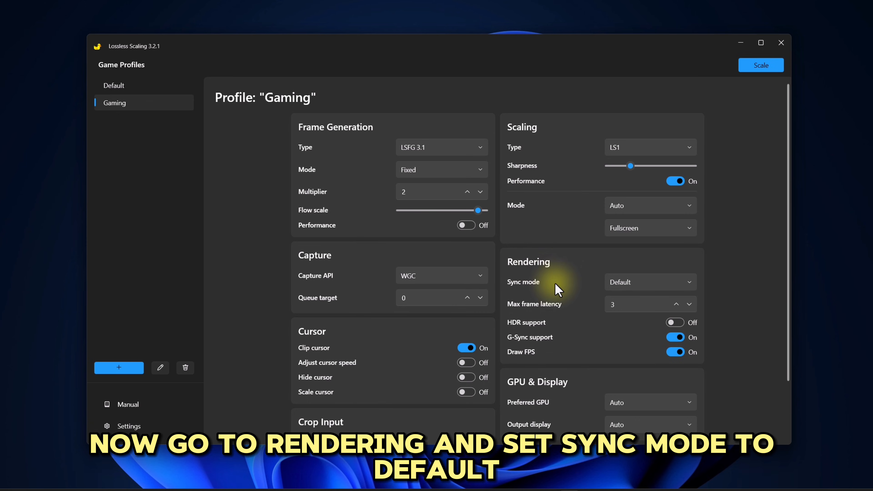
Step: Keep sync mode Default and set max frame latency to 2
{"action": "left_click", "coordinate": [650, 282]}
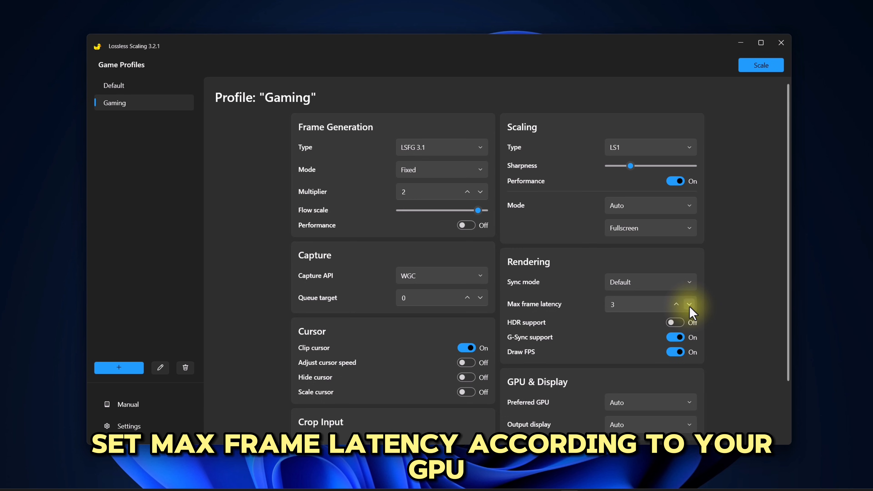
{"action": "left_click", "coordinate": [689, 304]}
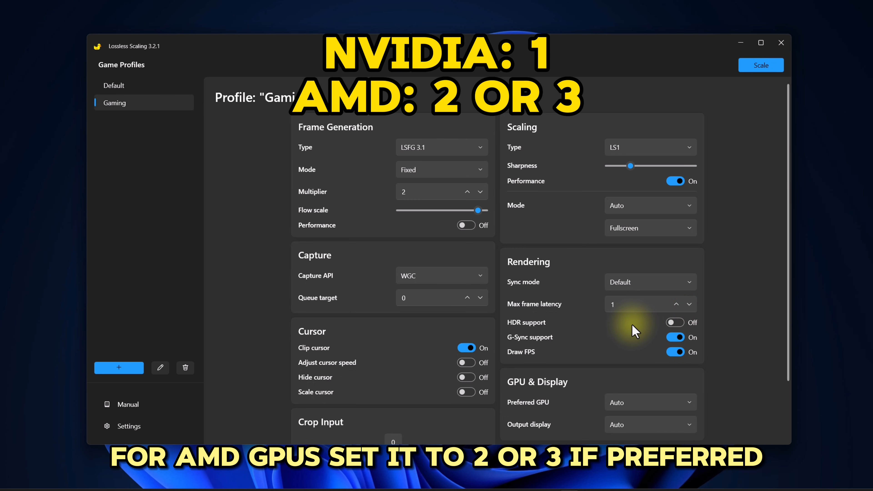
{"action": "left_click", "coordinate": [675, 300]}
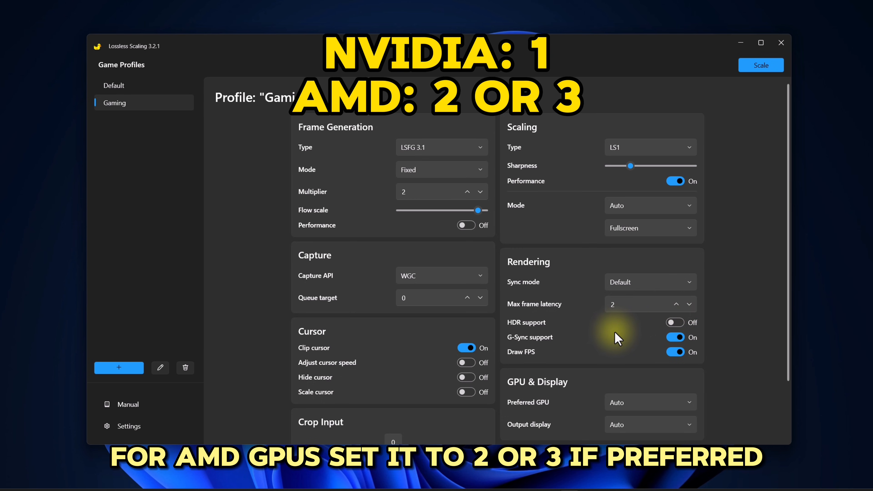
{"action": "left_click", "coordinate": [677, 301]}
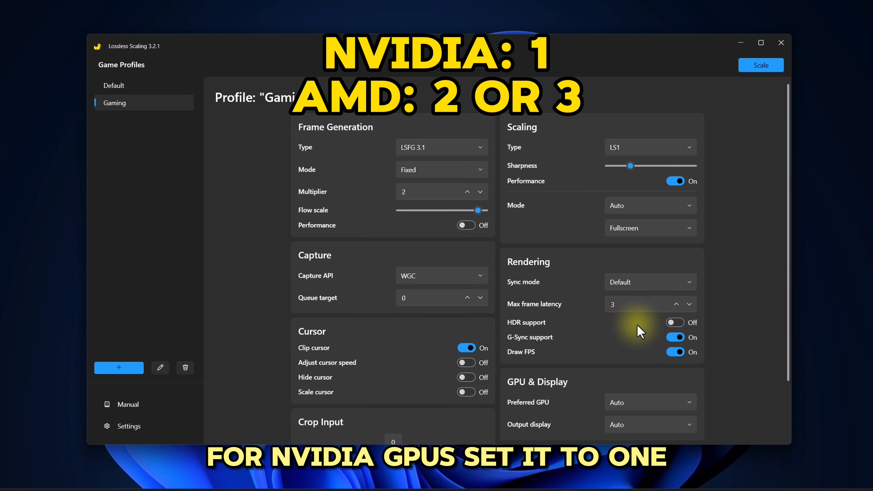
{"action": "left_click", "coordinate": [689, 308]}
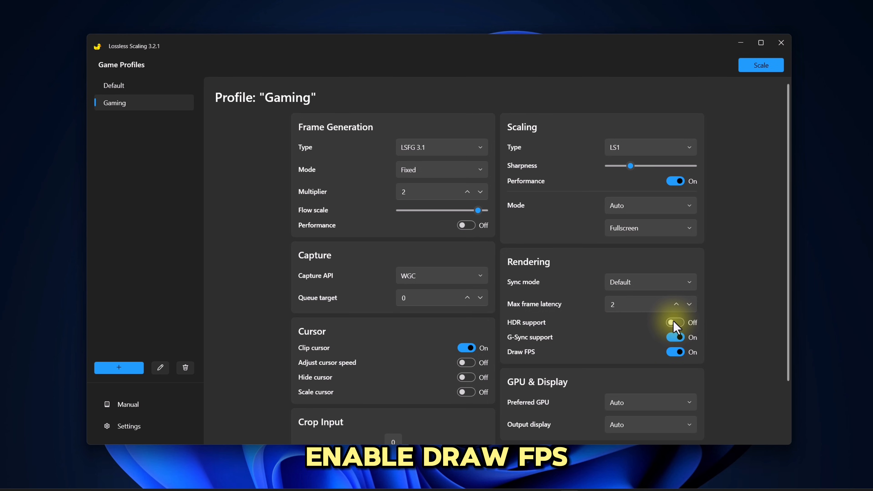